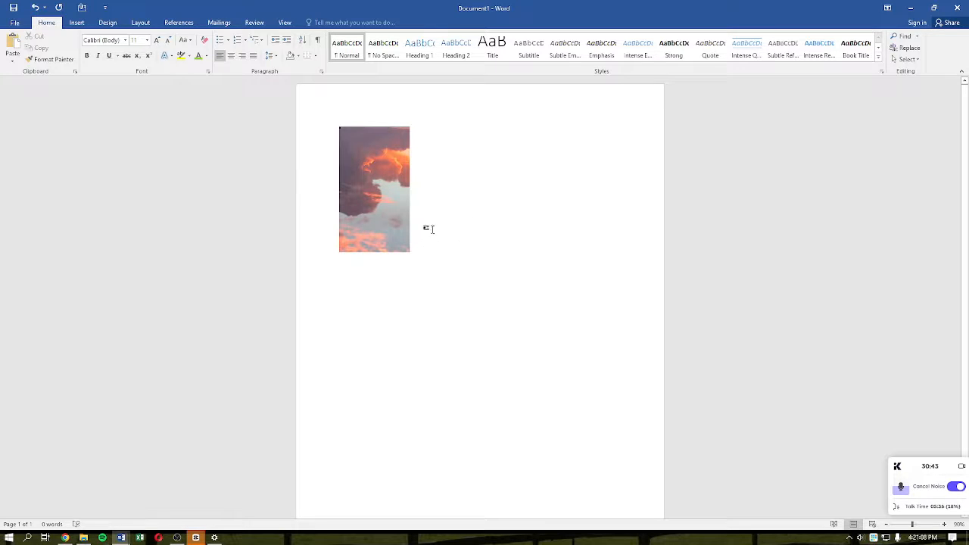
# Step: Set the sunset picture's text wrapping to In Line with Text from its context menu
pyautogui.rightClick(370, 167)
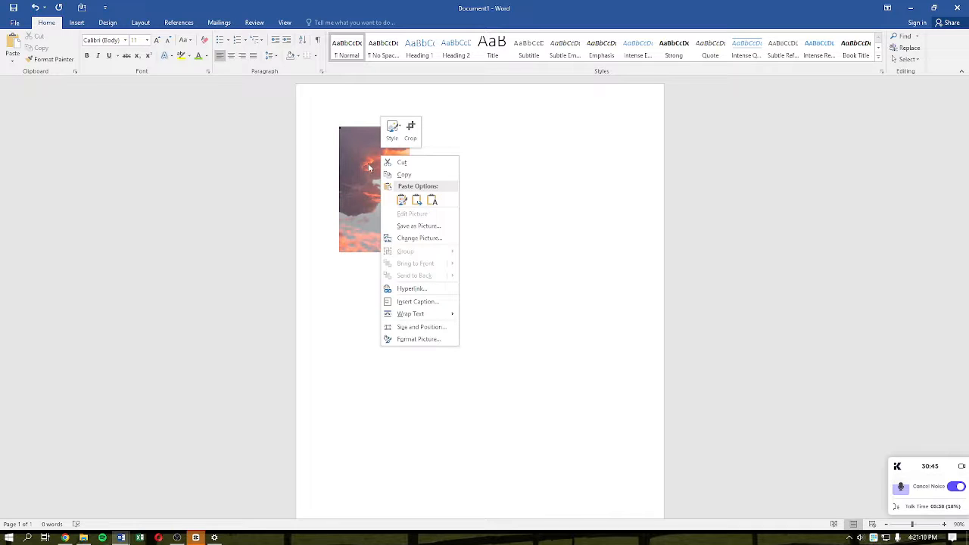
pyautogui.click(485, 181)
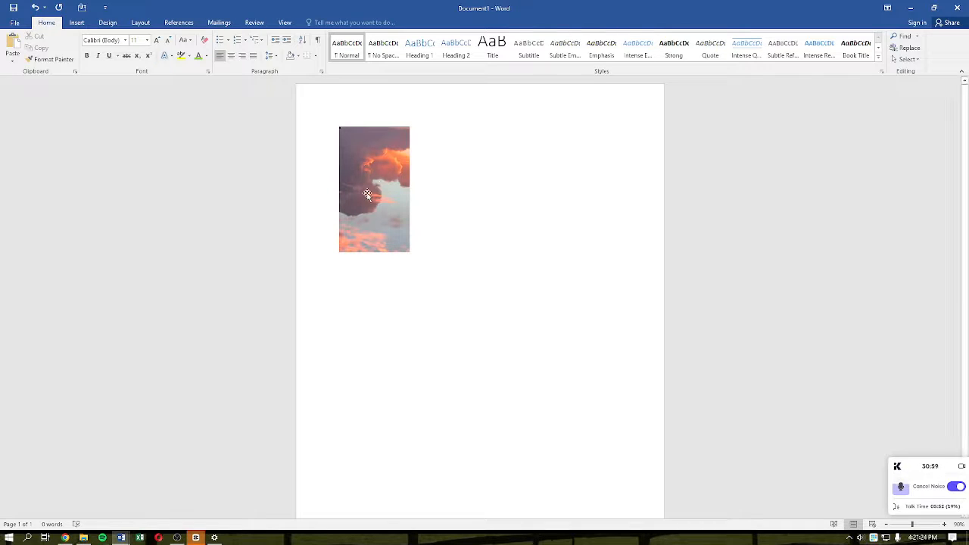
pyautogui.rightClick(373, 189)
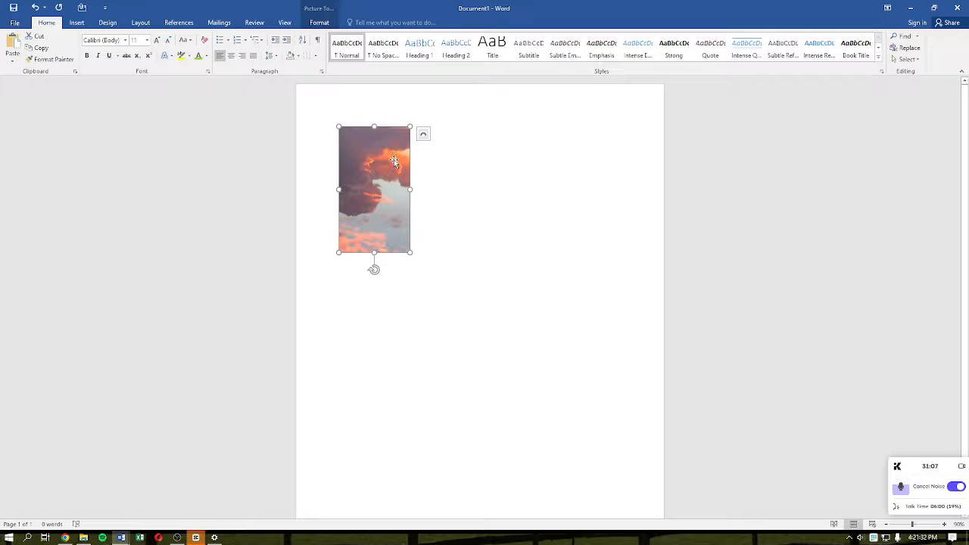
pyautogui.rightClick(371, 159)
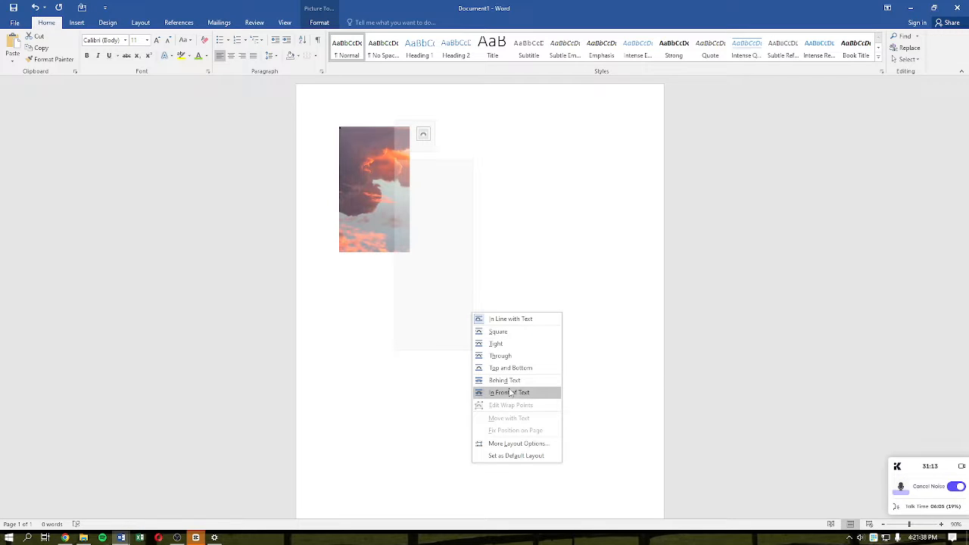
pyautogui.moveTo(506, 380)
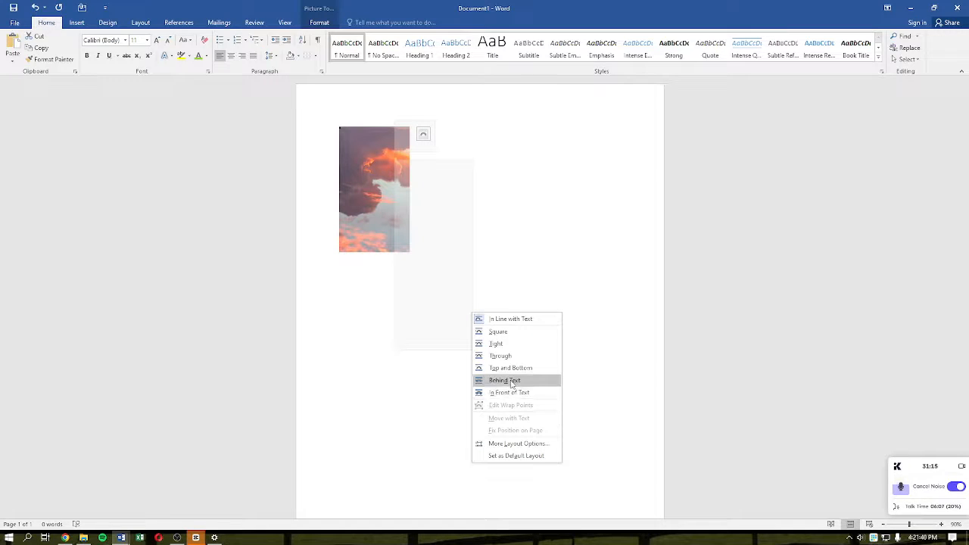
pyautogui.moveTo(518, 318)
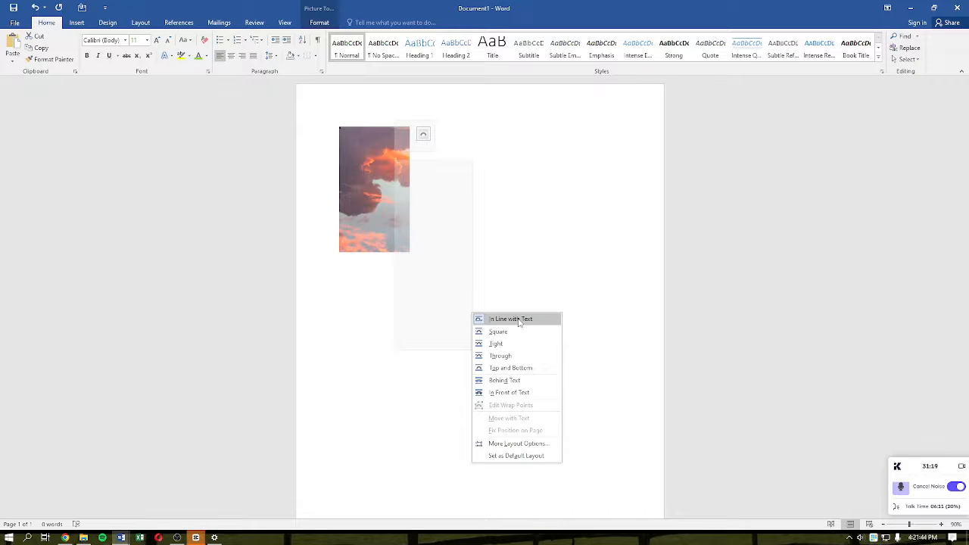
pyautogui.click(511, 318)
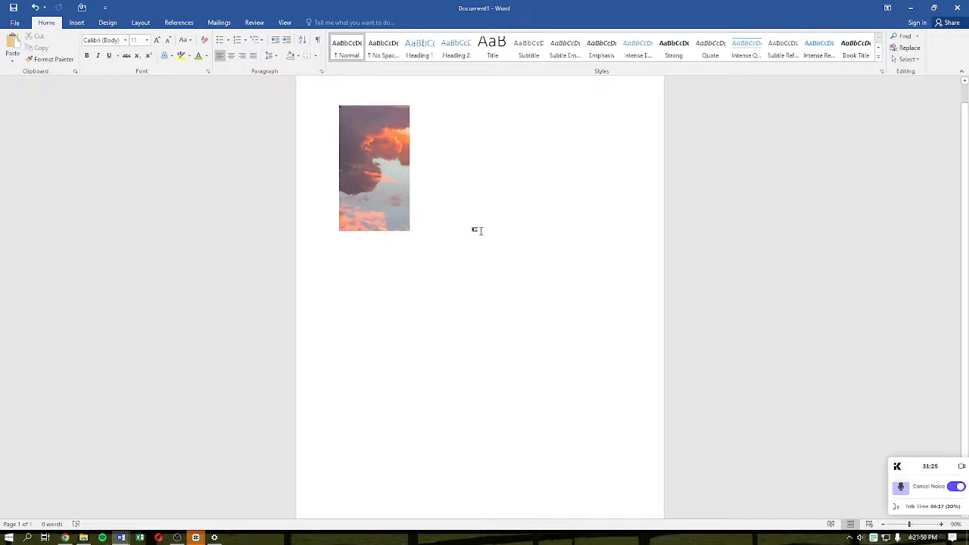
pyautogui.moveTo(501, 227)
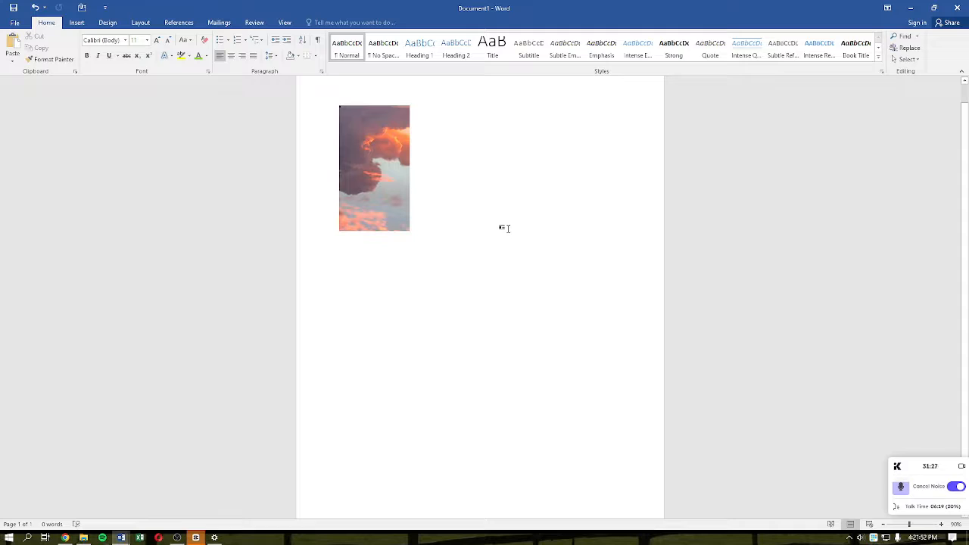
pyautogui.moveTo(501, 218)
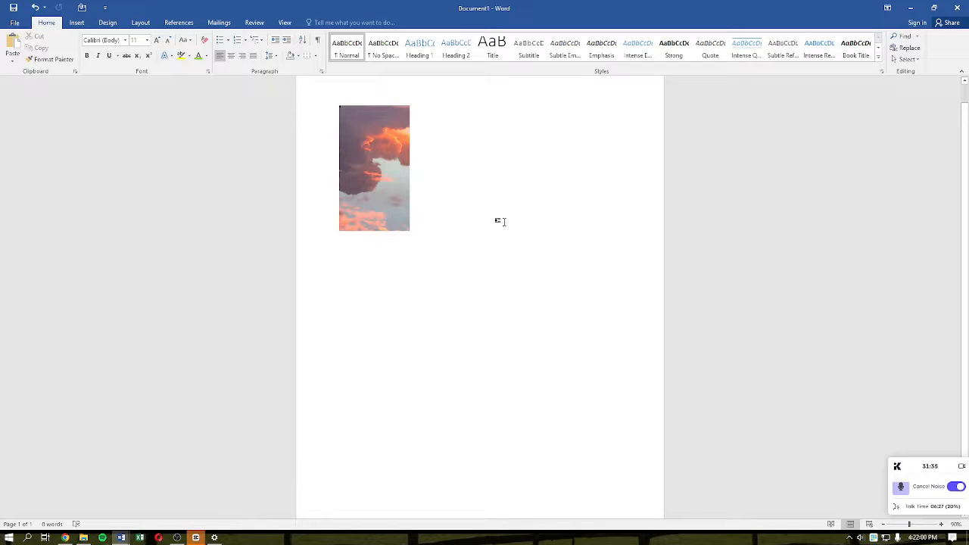
pyautogui.moveTo(437, 224)
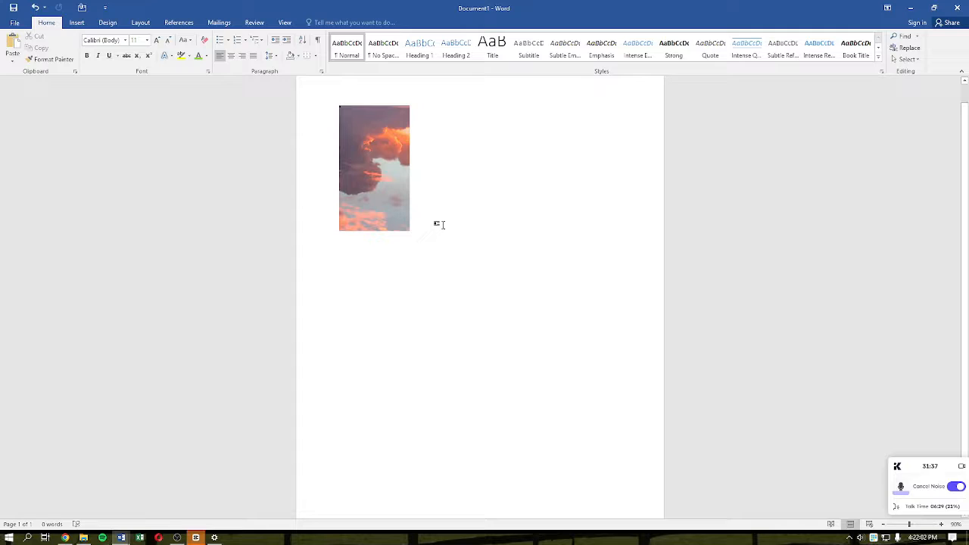
# Step: Display the View ribbon with Print Layout as the active document view
pyautogui.click(285, 23)
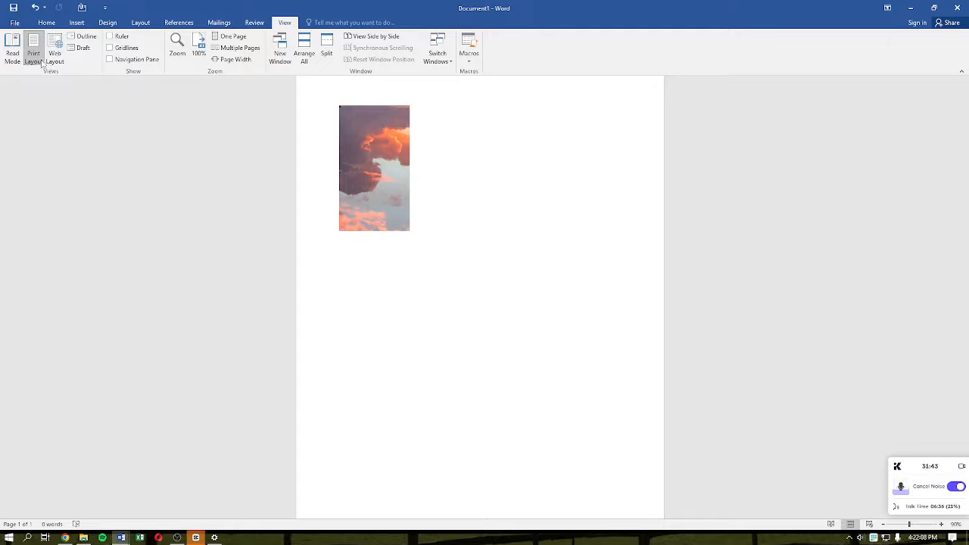
pyautogui.moveTo(33, 53)
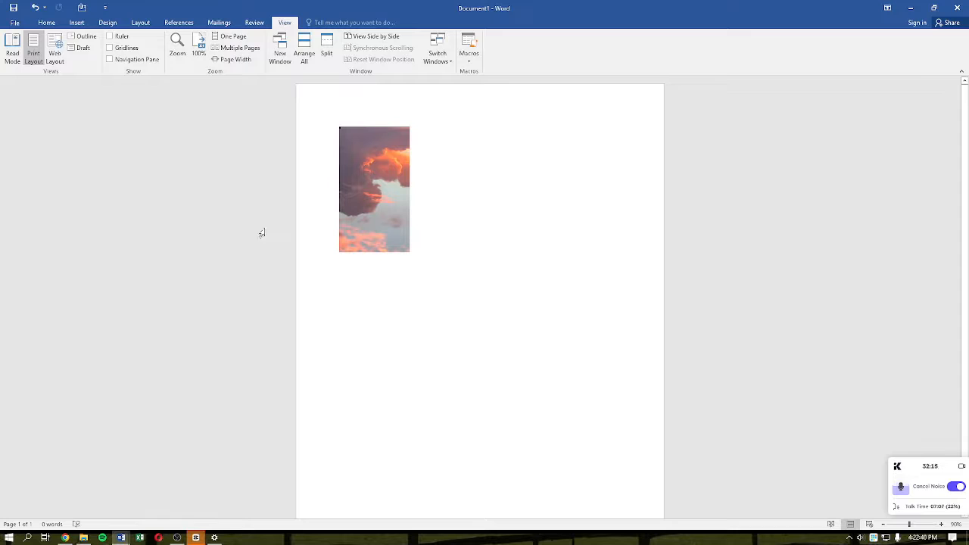
# Step: In Word Options > Advanced, tick Show drawings and text boxes on screen
pyautogui.click(14, 22)
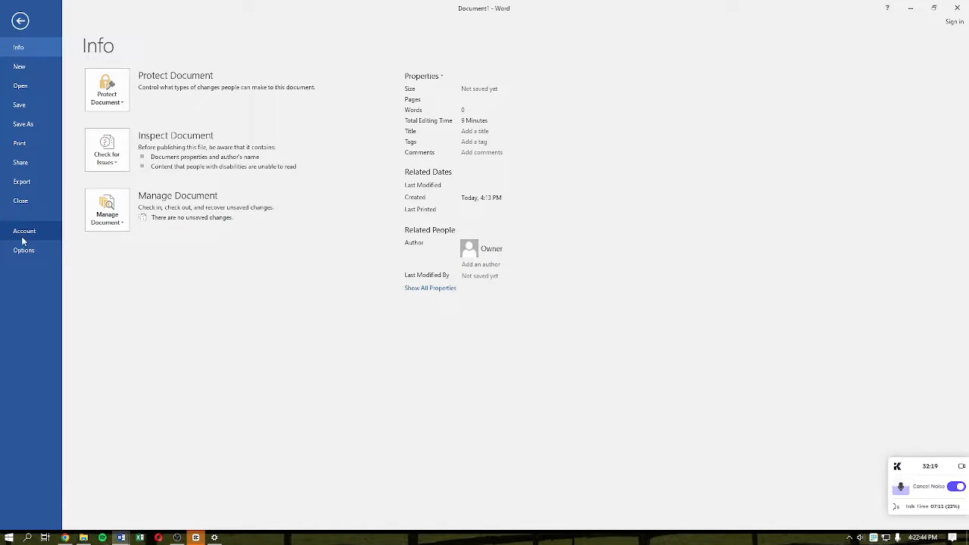
pyautogui.click(24, 250)
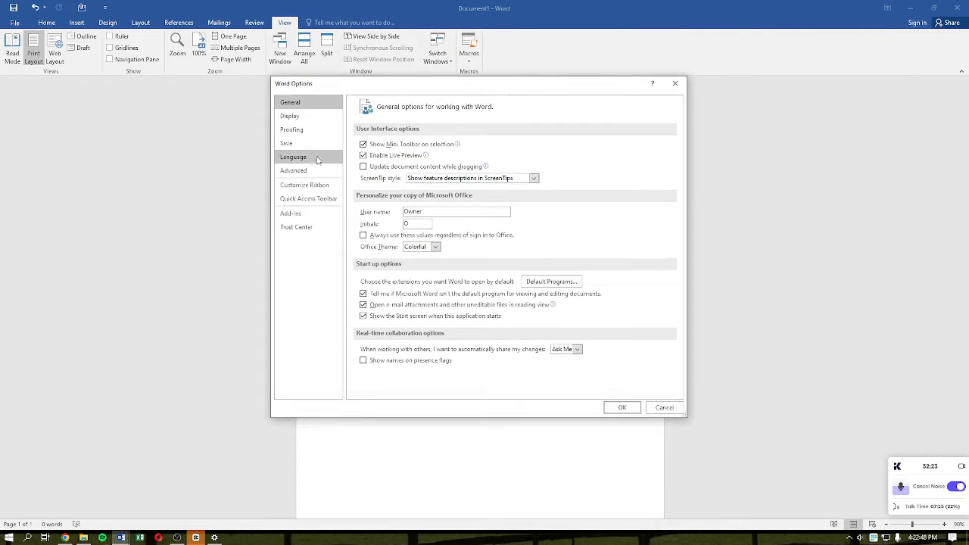
pyautogui.click(294, 169)
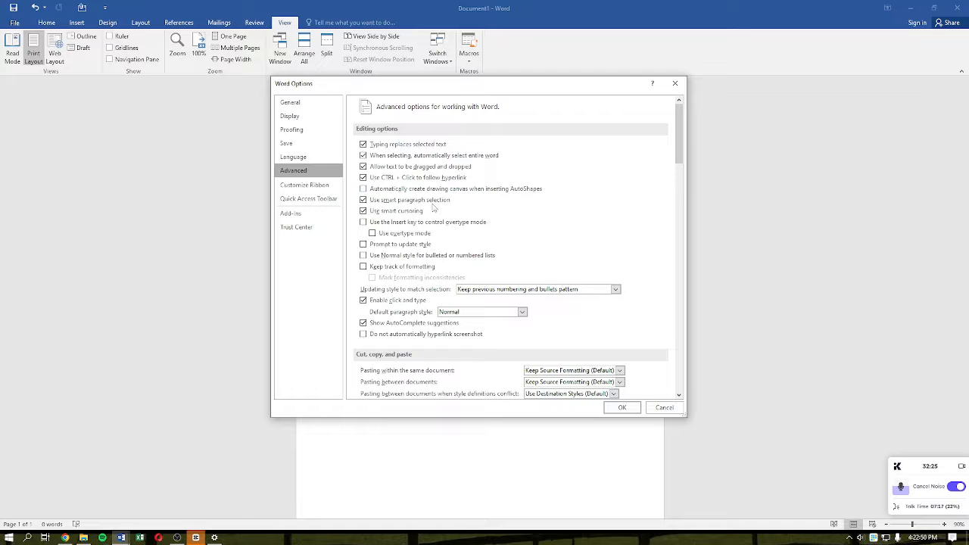
pyautogui.scroll(-3)
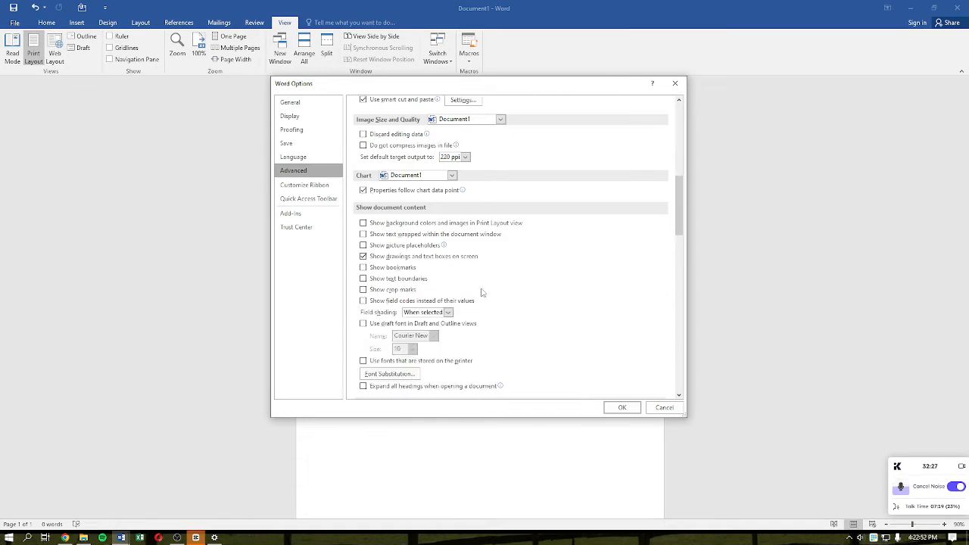
pyautogui.scroll(-3)
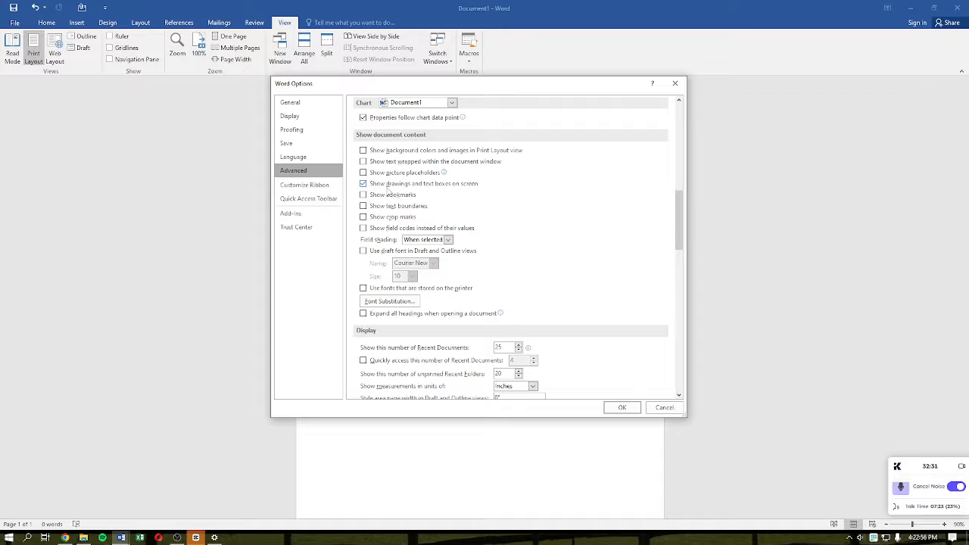
pyautogui.moveTo(421, 194)
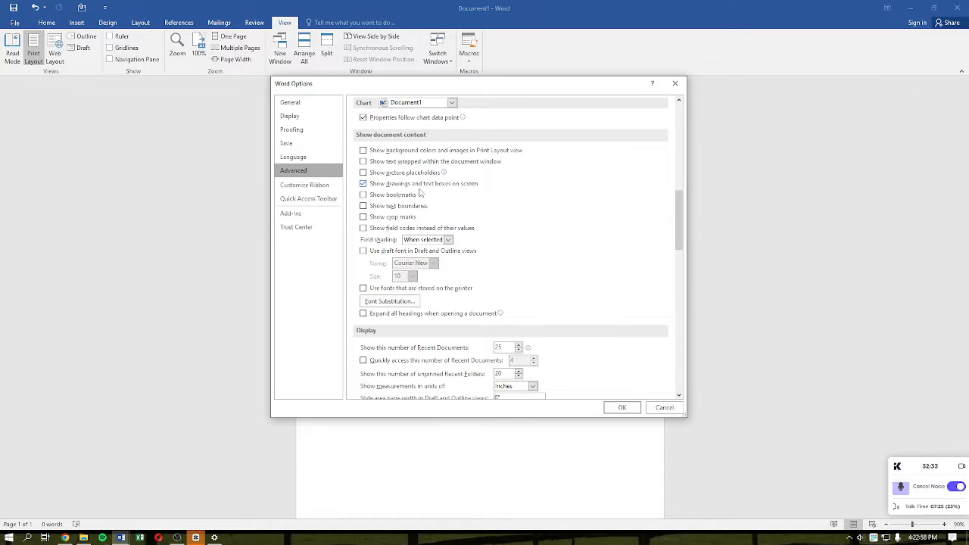
pyautogui.click(364, 184)
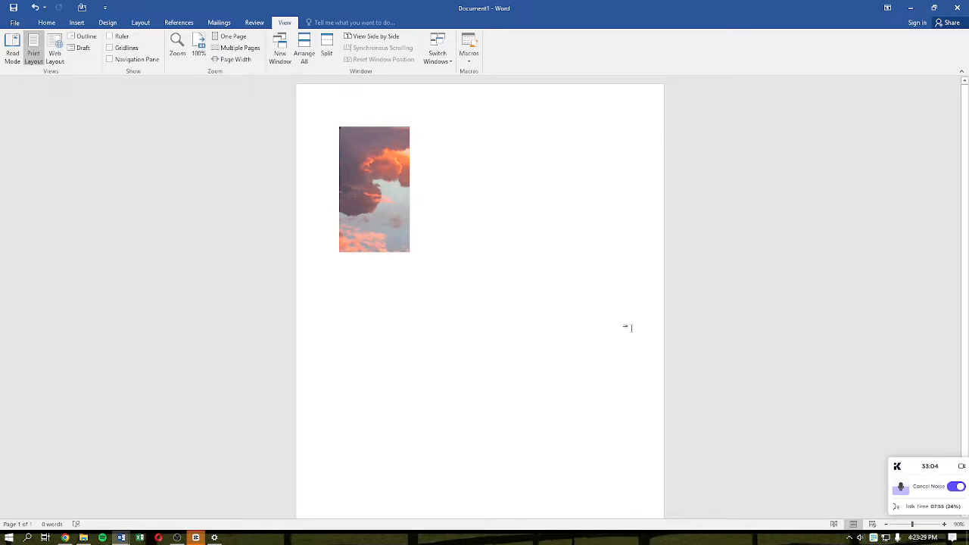
pyautogui.moveTo(588, 321)
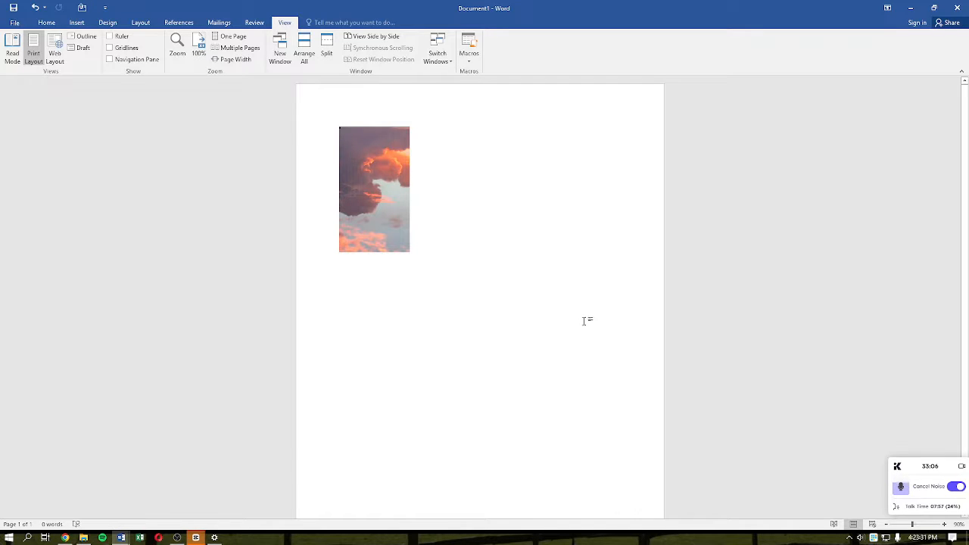